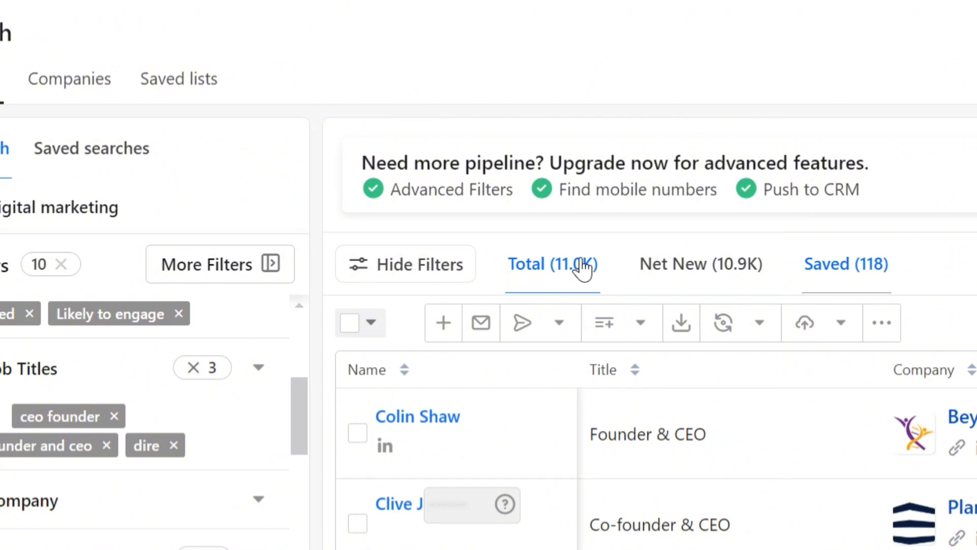
- Switch from people search results to the saved list of 135 contacts
{"action": "left_click", "coordinate": [912, 25]}
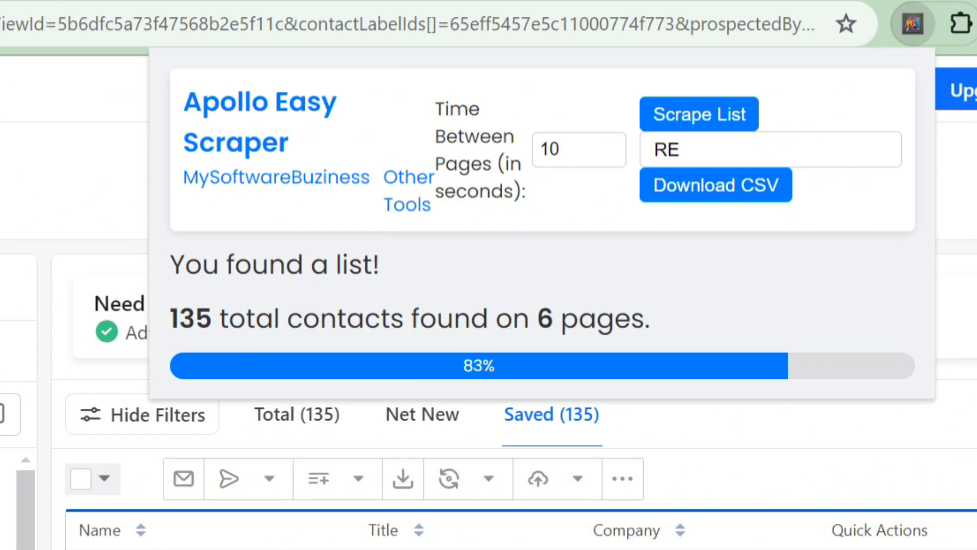